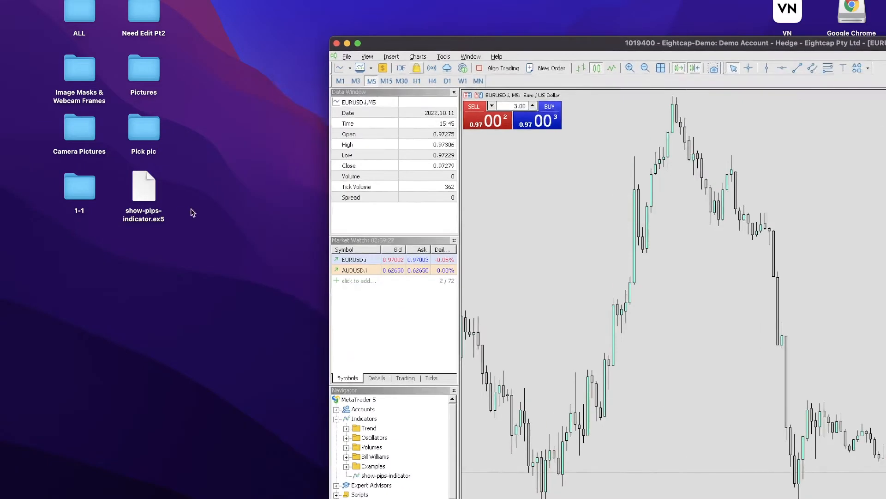
mouse_move(140, 185)
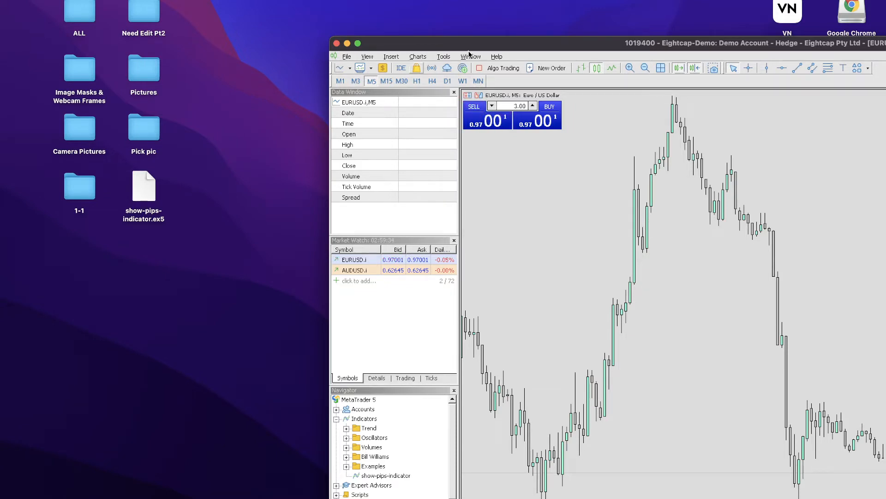
Maximize the MetaTrader 5 terminal window to full screen.
left_click(348, 43)
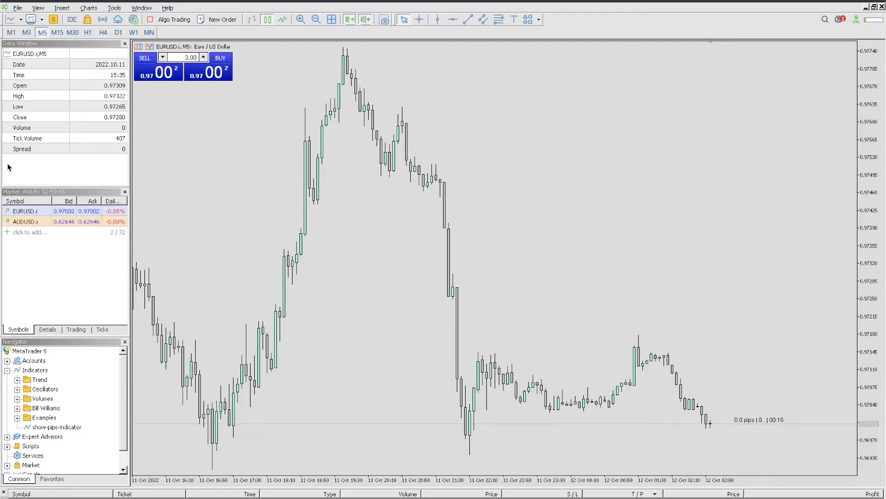
Copy the show-pips-indicator file from the My Mac Desktop file browser.
left_click(17, 7)
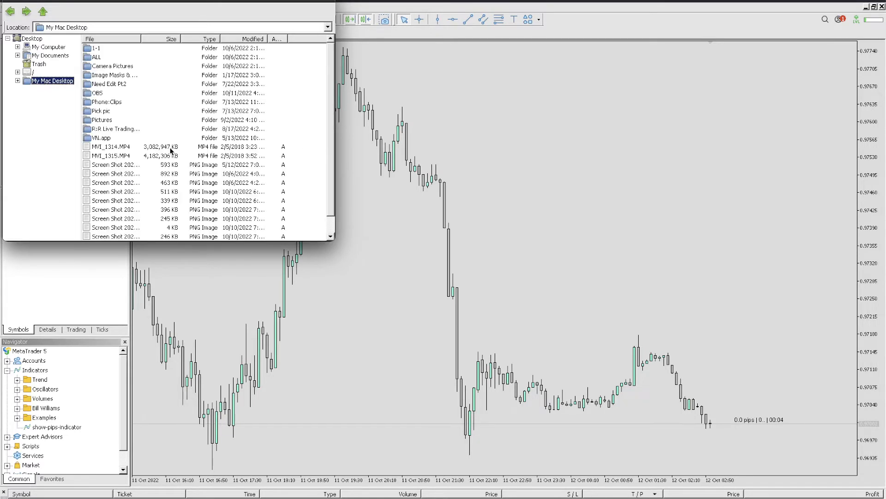
scroll("down", 3)
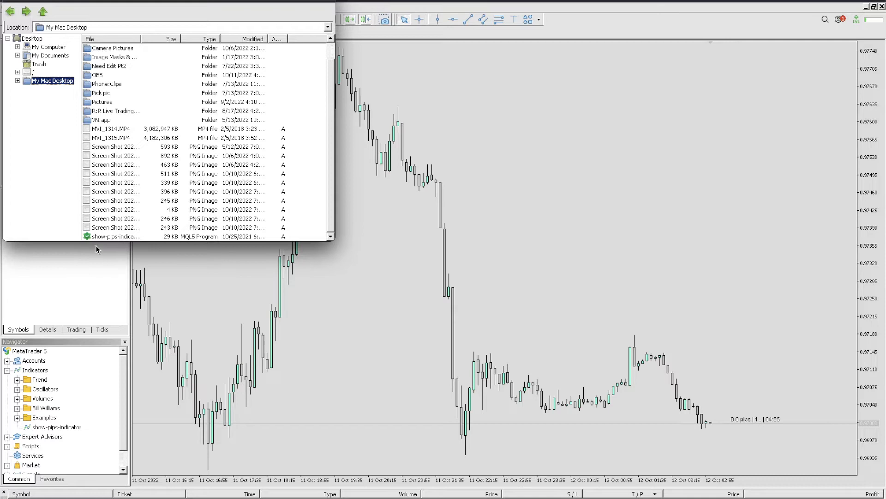
right_click(113, 236)
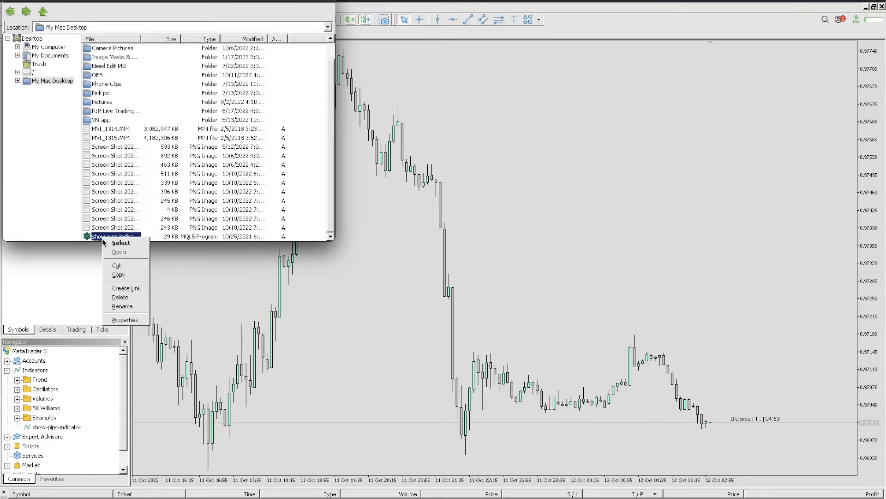
left_click(82, 130)
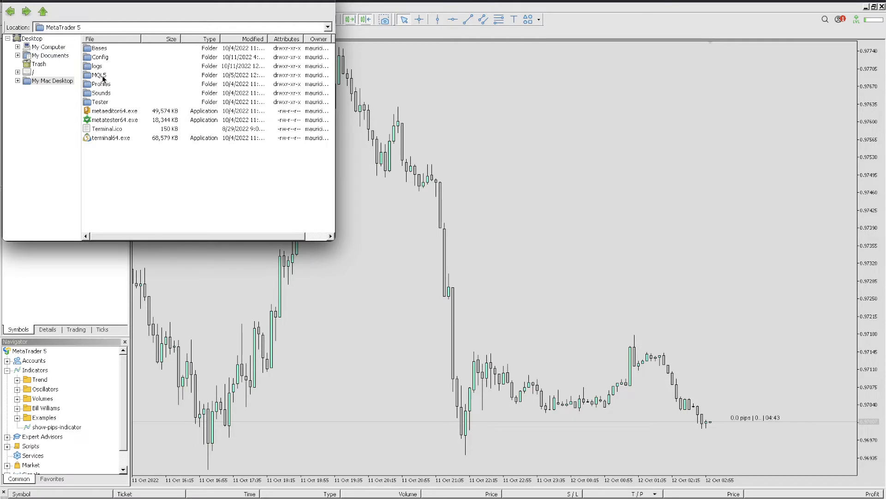
Paste show-pips-indicator into the MQL5 > Indicators folder.
left_click(99, 75)
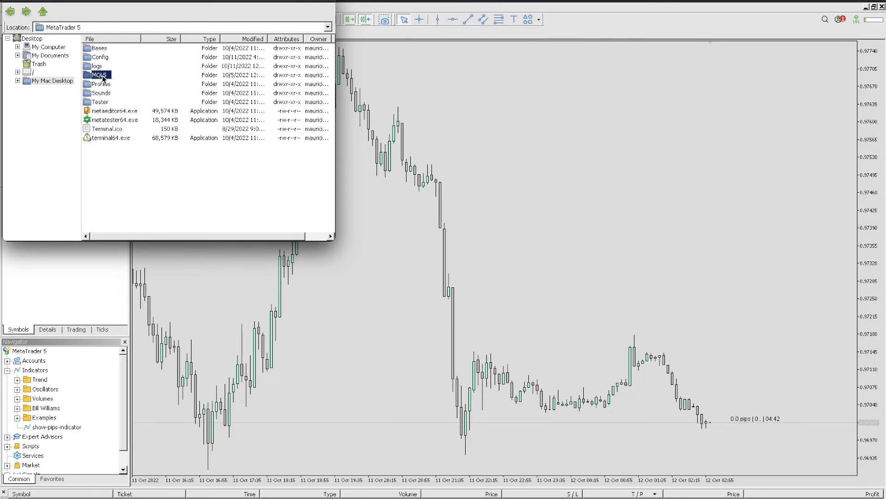
double_click(100, 75)
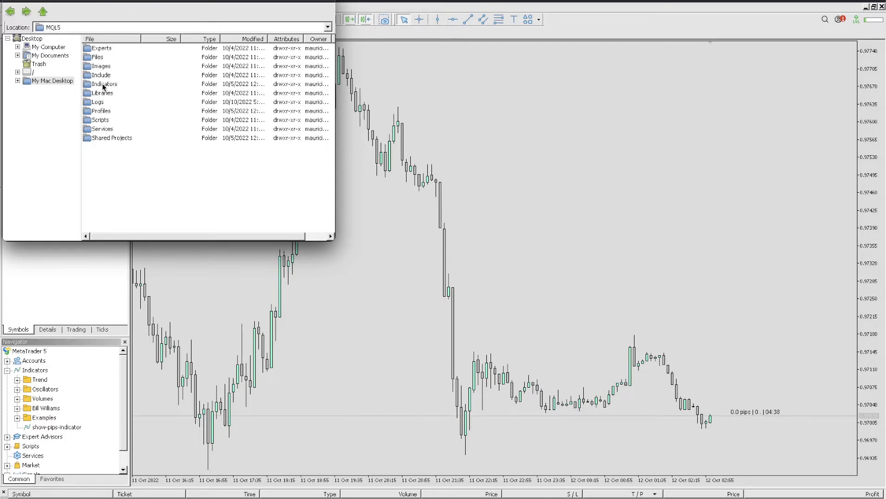
double_click(104, 84)
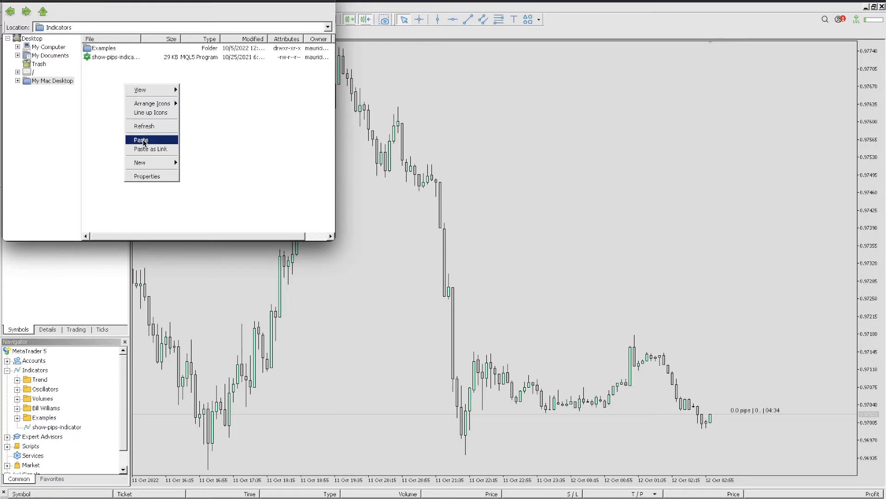
left_click(140, 140)
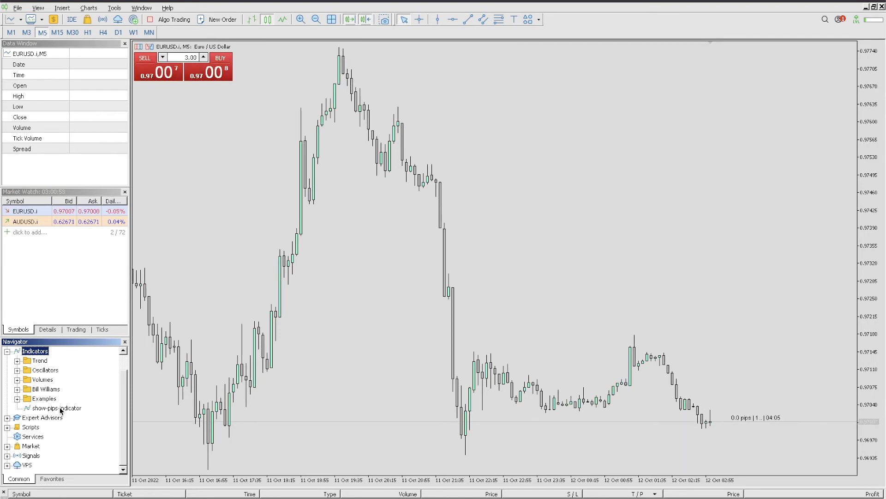
mouse_move(319, 355)
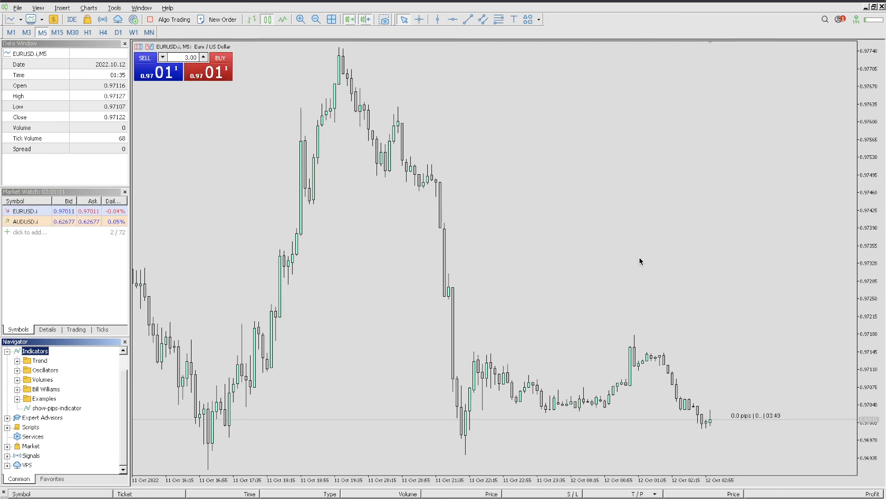
mouse_move(514, 300)
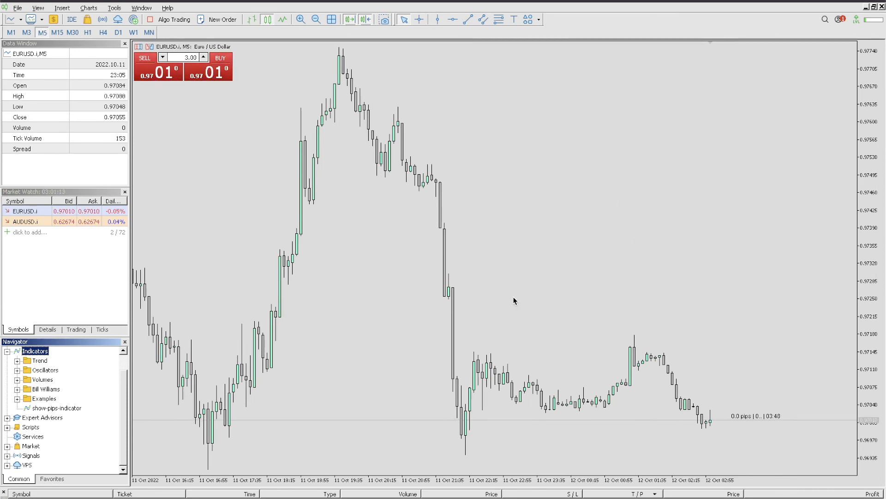